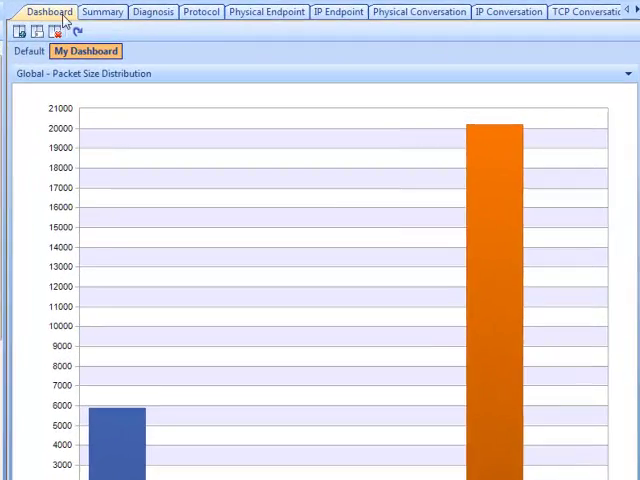
- Glance at the Diagnosis view, return to the Dashboard and show the Default dashboard traffic graphs
click(148, 12)
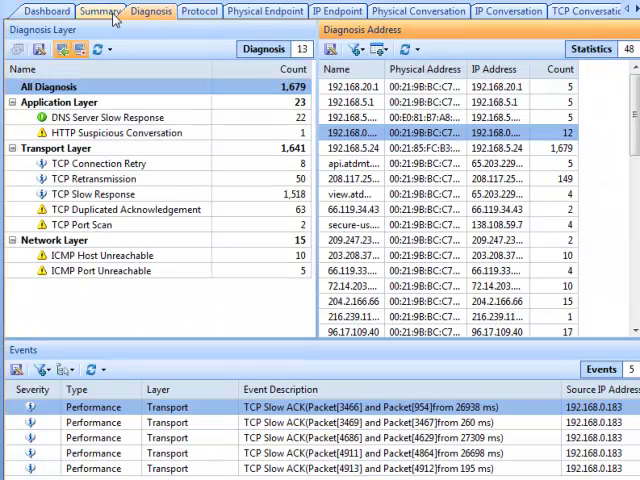
click(44, 12)
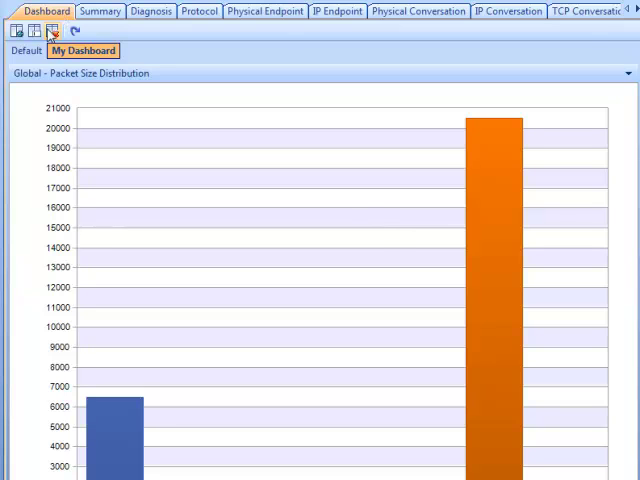
click(26, 50)
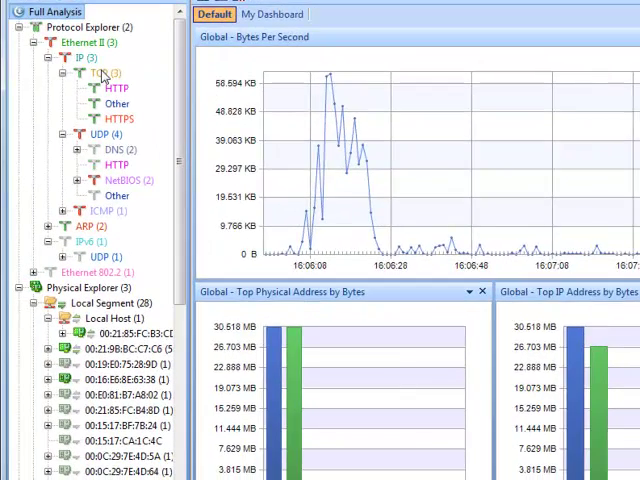
- From the IP node in Protocol Explorer, bring up the Summary statistics for the full analysis
right_click(98, 74)
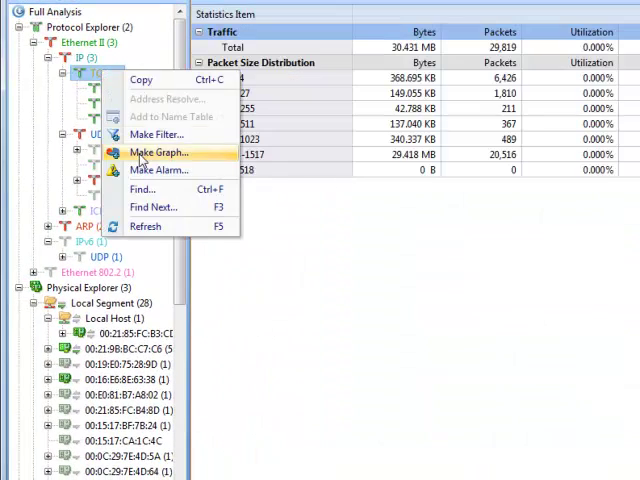
click(160, 152)
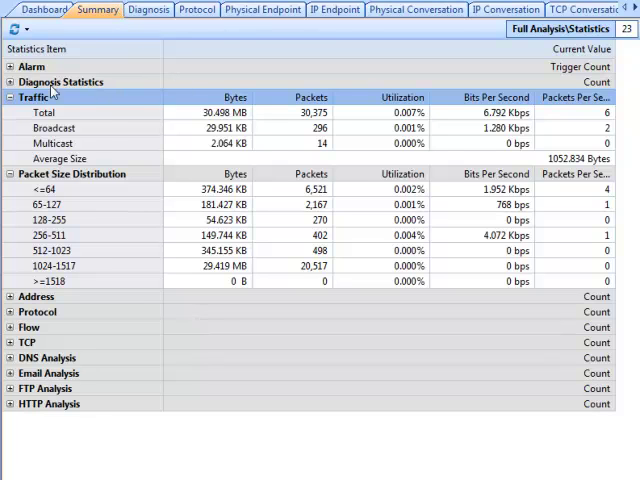
- Expand Diagnosis Statistics and Address counts in the Summary, then switch to the Diagnosis view
click(12, 80)
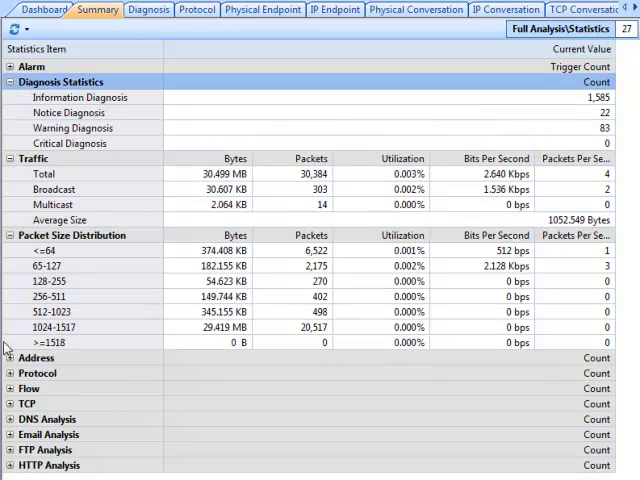
click(8, 358)
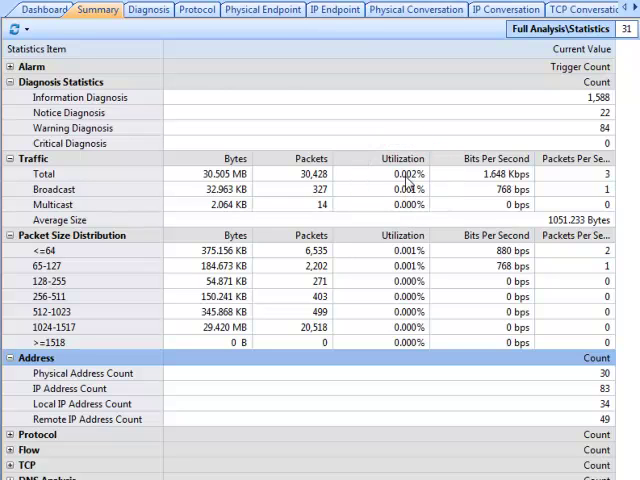
click(148, 8)
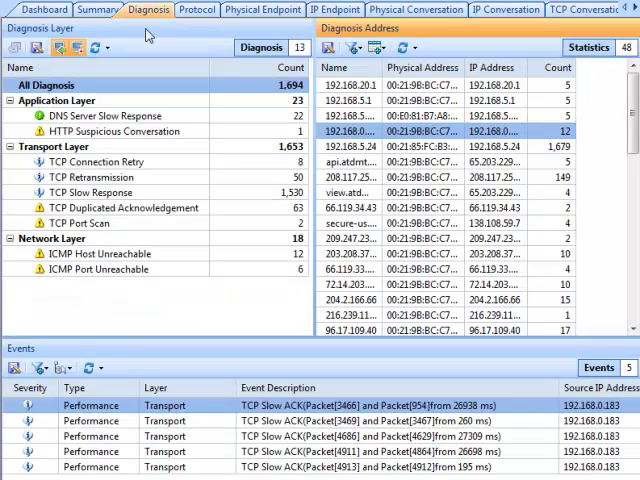
- List the addresses behind TCP Slow Response under Transport Layer, then move to the Protocol breakdown
click(90, 192)
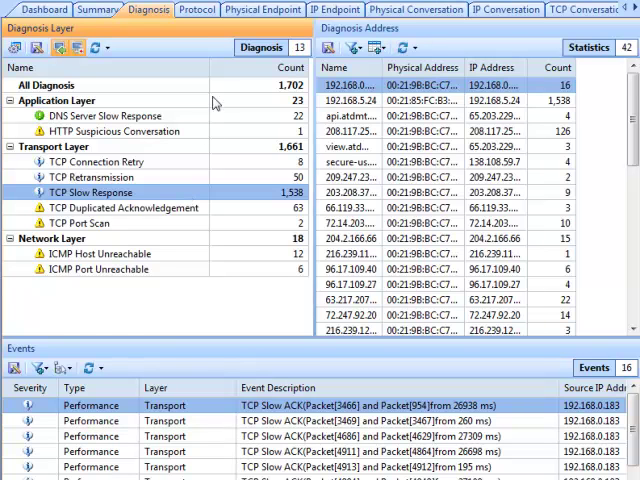
click(198, 8)
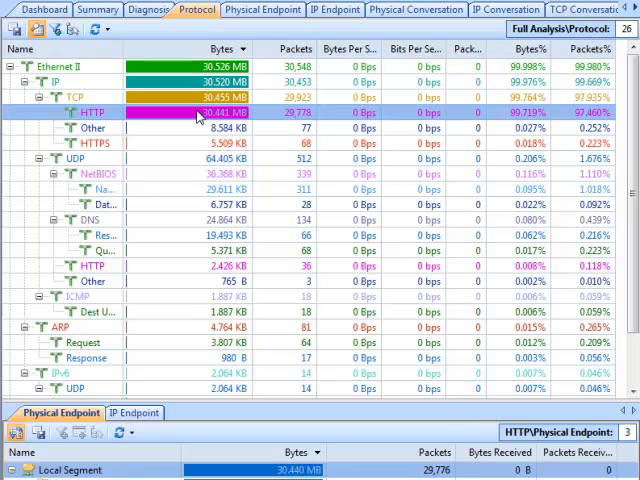
mouse_move(224, 98)
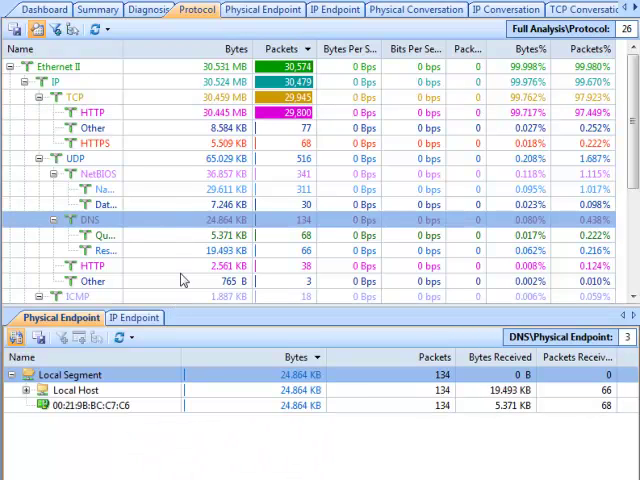
- Switch to the Physical Endpoint list of local segment MAC addresses with bytes and packets
click(92, 280)
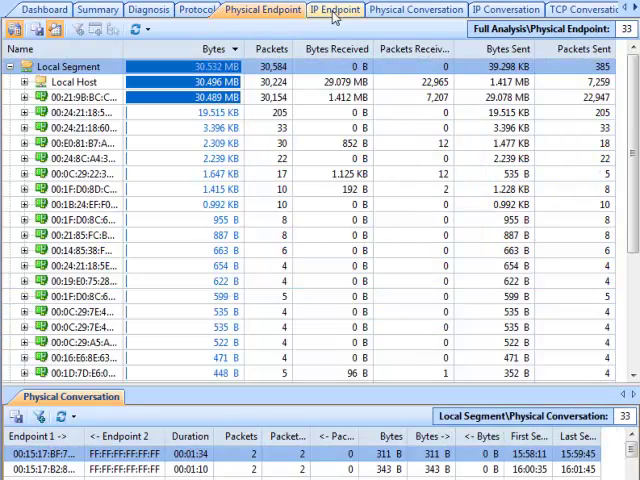
- Step through IP Endpoint, Physical Endpoint, IP Conversation and UDP Conversation, finishing on Physical Conversation
click(336, 10)
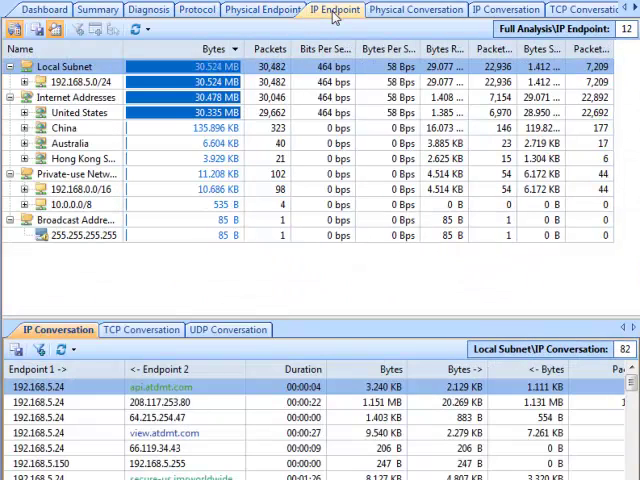
click(264, 8)
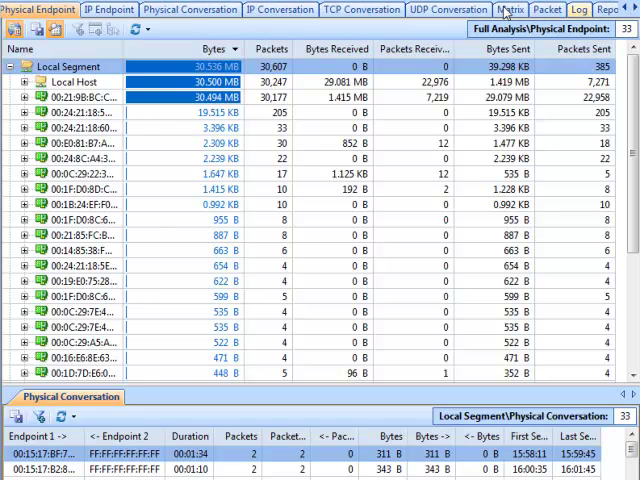
click(278, 8)
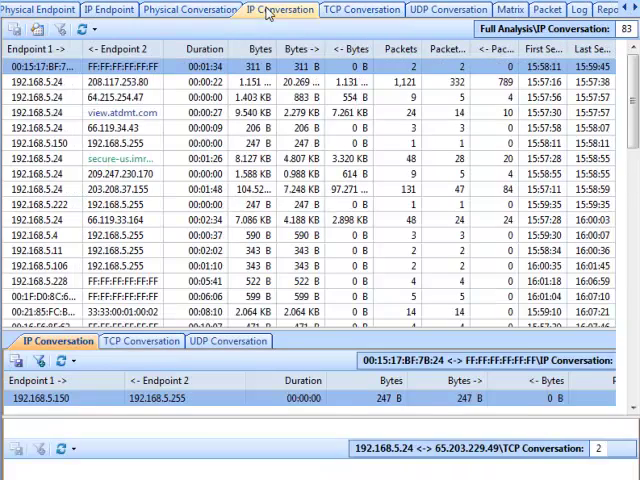
click(448, 8)
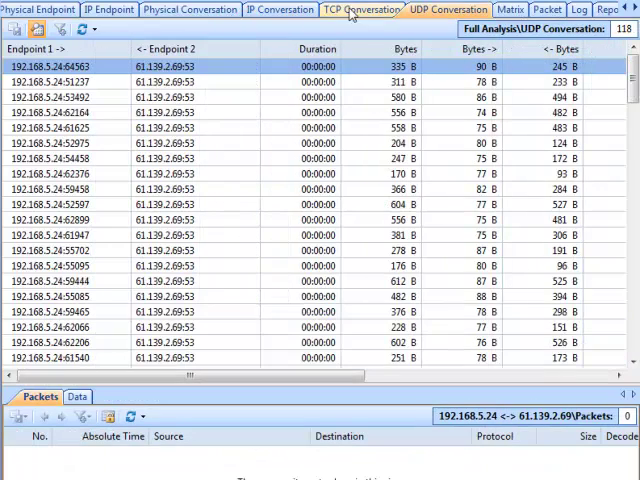
click(188, 8)
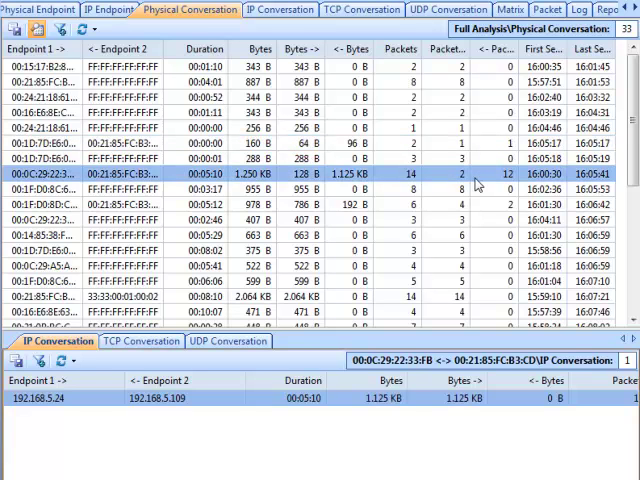
- Inspect a TCP conversation's raw HTTP request and handshake sequence, then show the Top100 Physical Conversation matrix
click(360, 8)
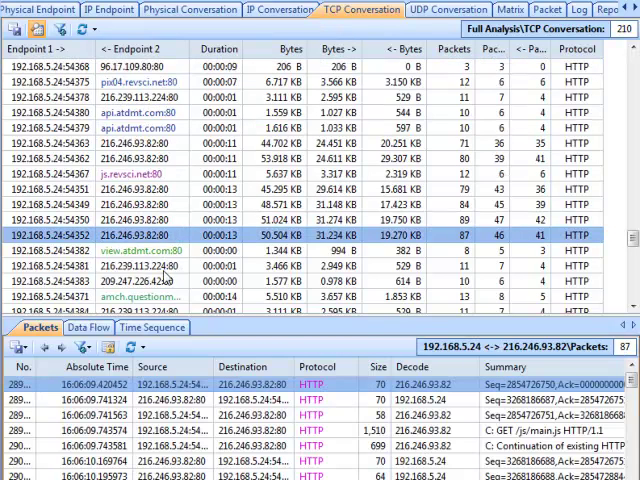
click(86, 328)
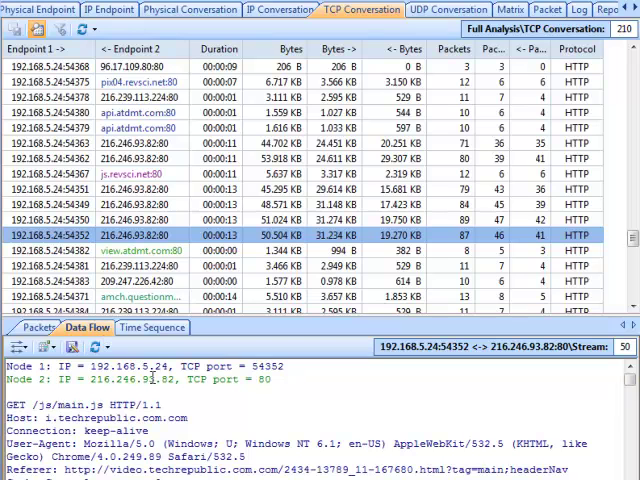
click(150, 328)
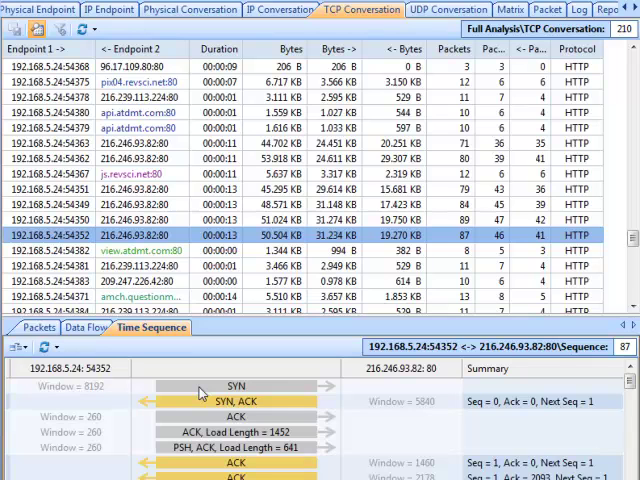
mouse_move(204, 390)
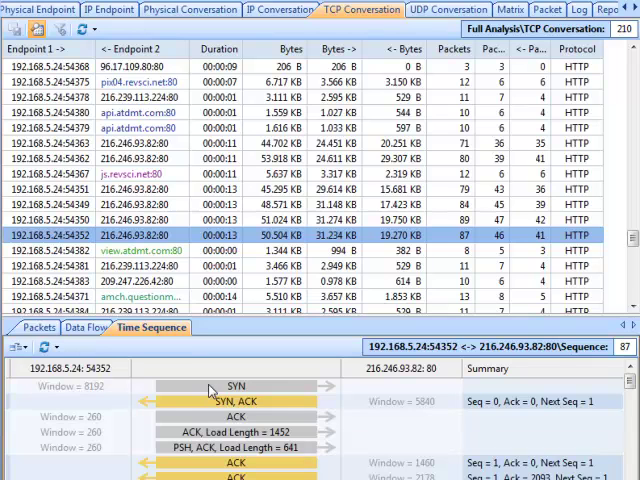
mouse_move(224, 382)
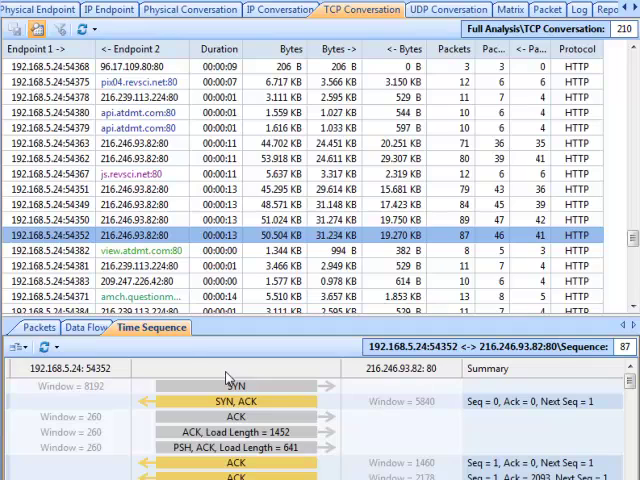
click(448, 10)
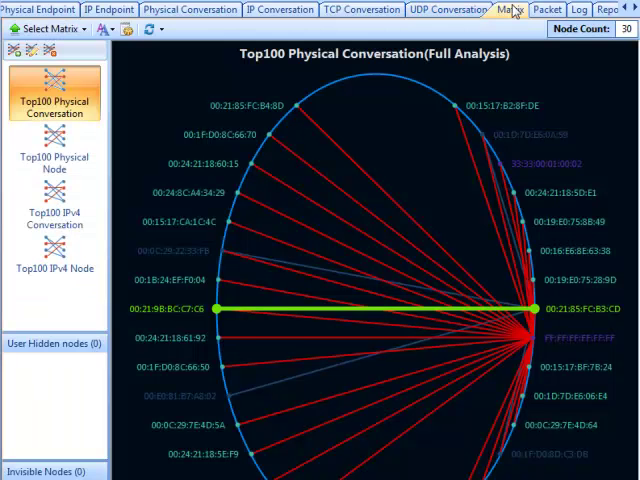
- Switch the matrix to Top100 IPv4 Conversation and highlight host 192.168.5.24's conversations
click(54, 212)
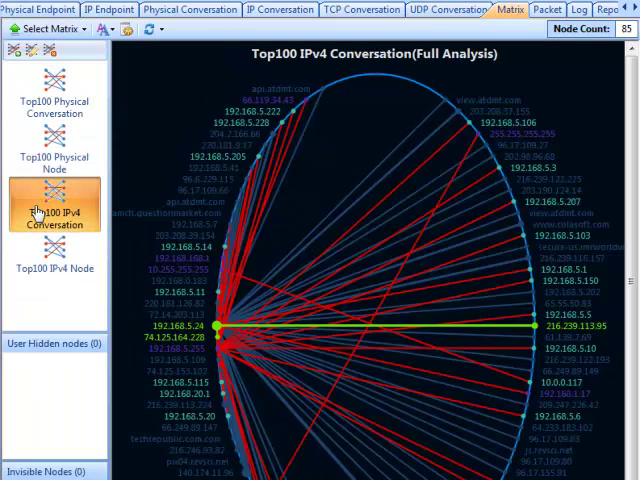
click(176, 328)
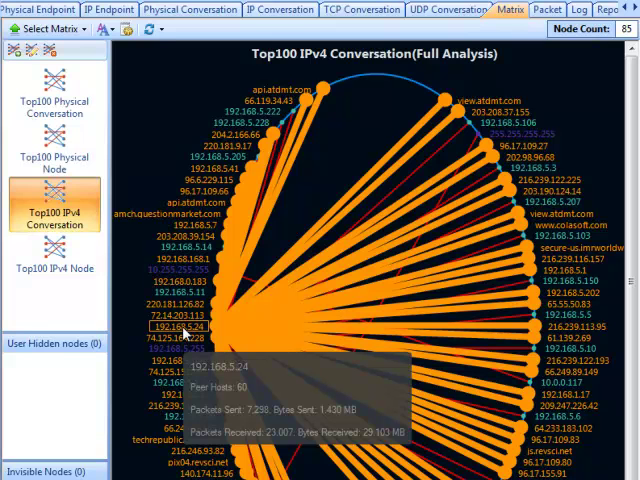
click(180, 270)
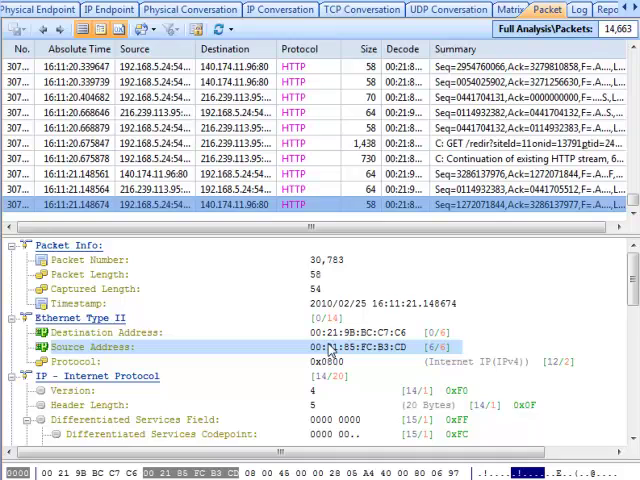
- Scroll the packet decode through its Ethernet and IP header fields, then switch to the Log view
scroll(down, 3)
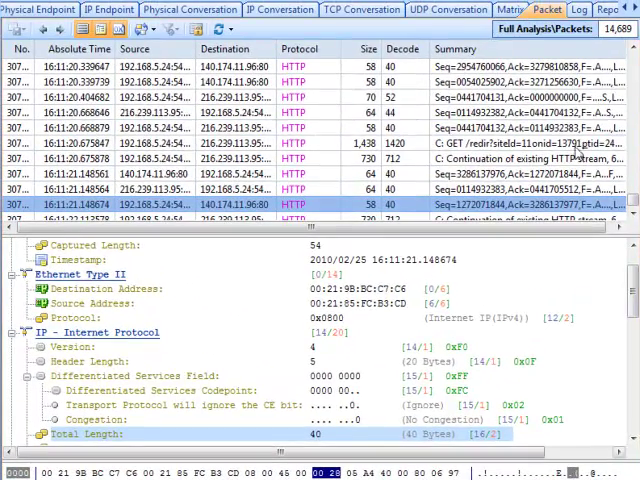
click(578, 8)
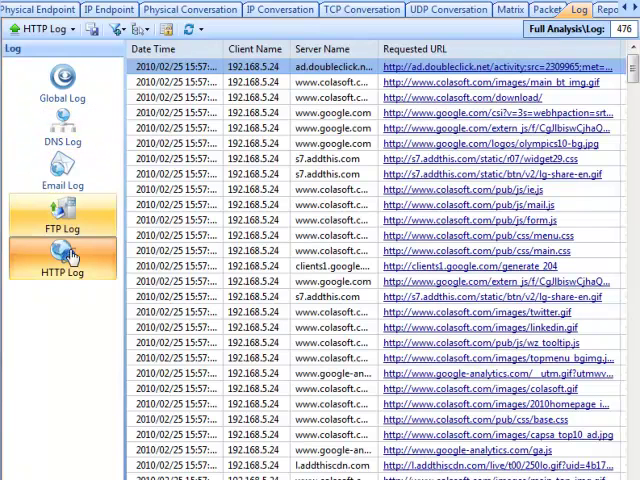
mouse_move(276, 228)
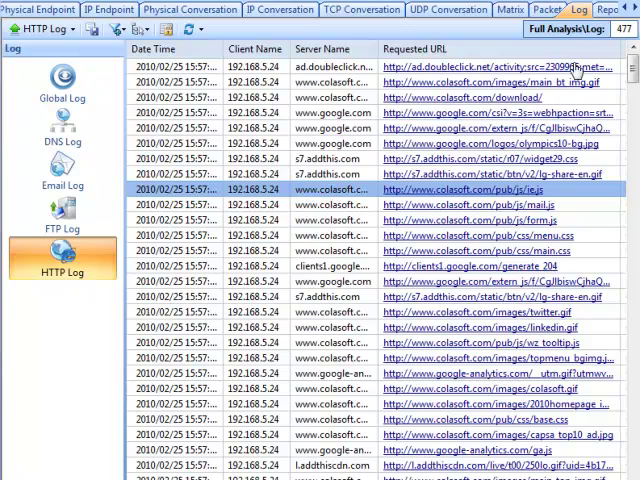
- Show the Full Analysis report and scroll to the Top 10 Local and Remote IP Address tables
click(594, 10)
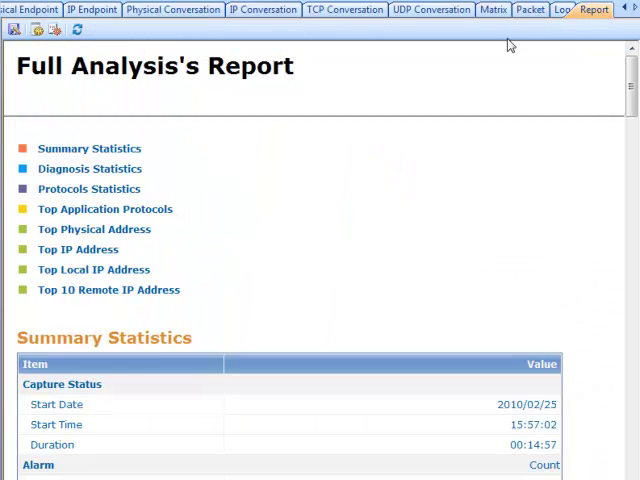
mouse_move(116, 362)
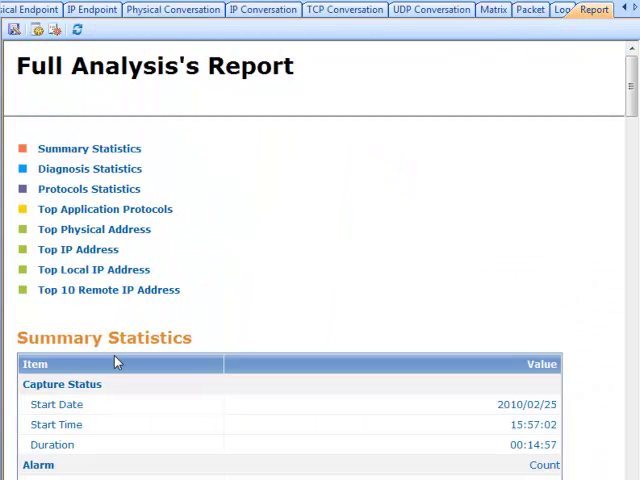
scroll(down, 3)
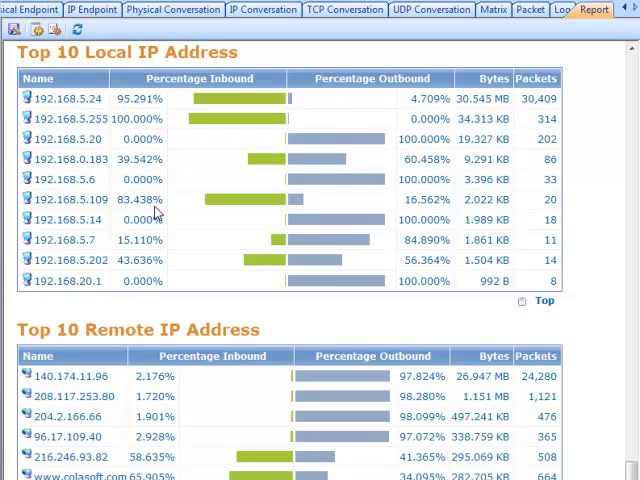
mouse_move(336, 420)
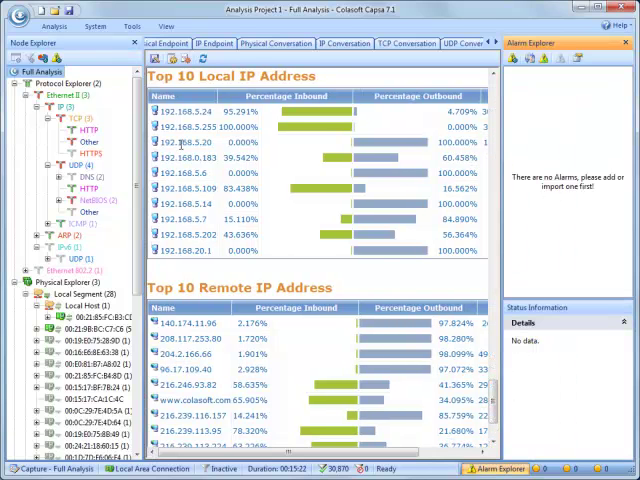
- Create the TCP-Traffic-Total alarm via Make Alarm on the TCP node and dismiss its triggered pop-up
right_click(78, 116)
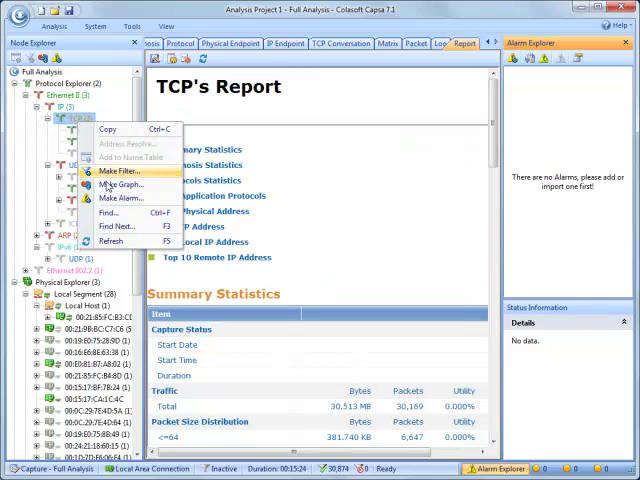
click(120, 196)
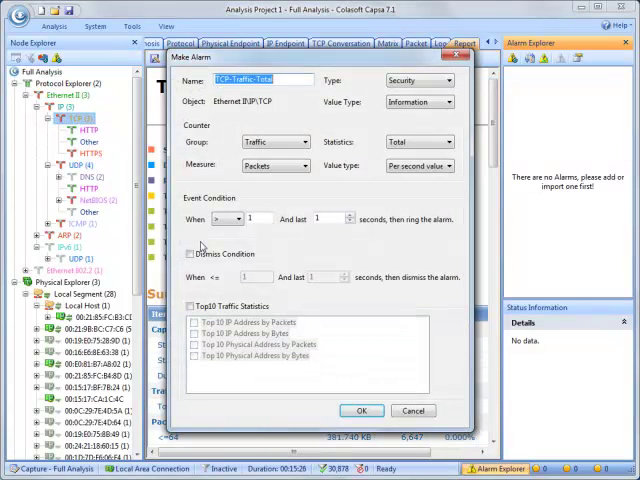
click(362, 410)
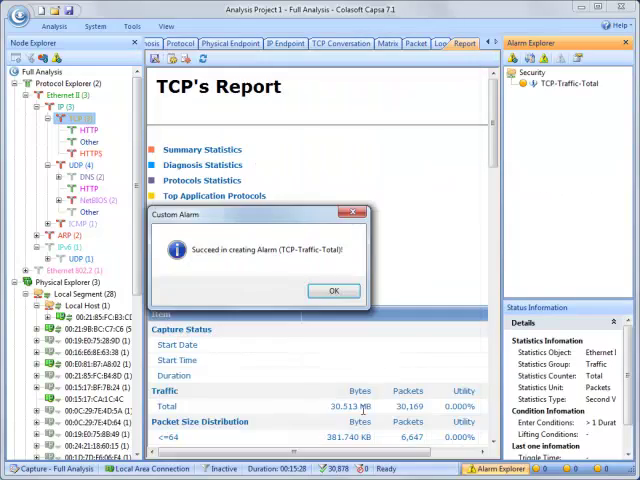
click(334, 292)
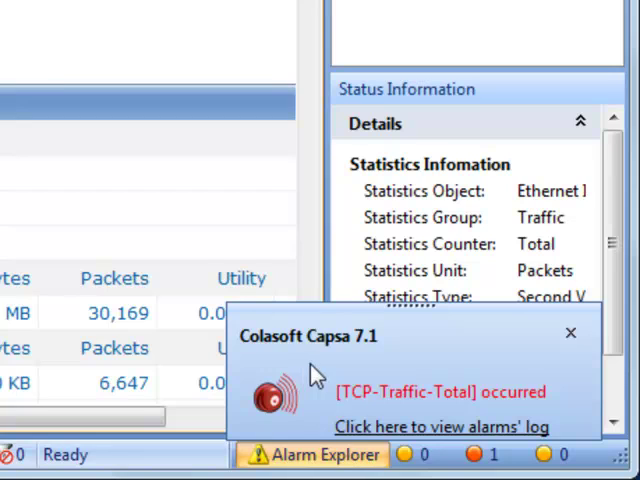
click(572, 332)
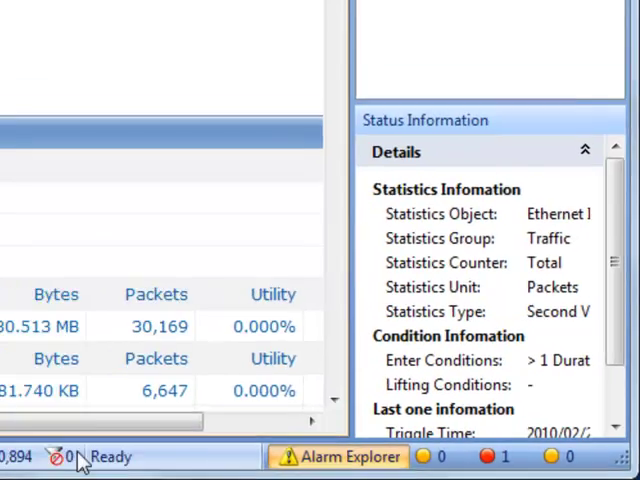